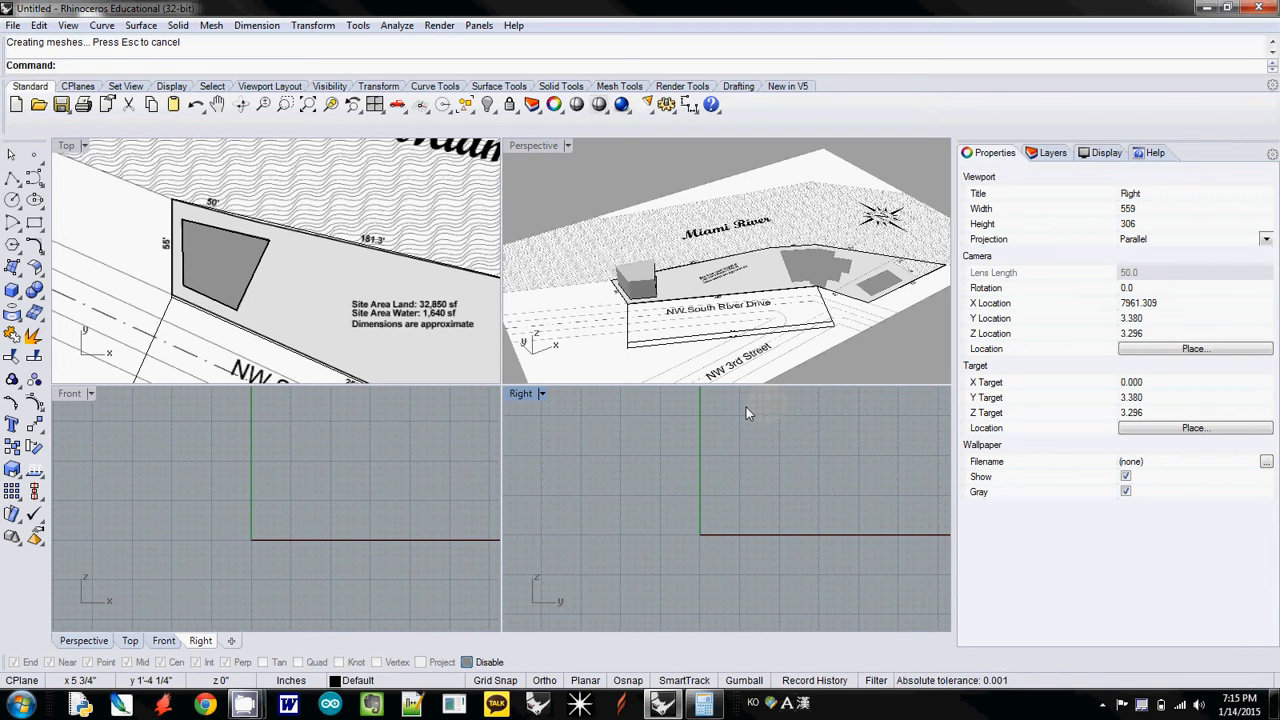
{"action": "mouse_move", "coordinate": [728, 318]}
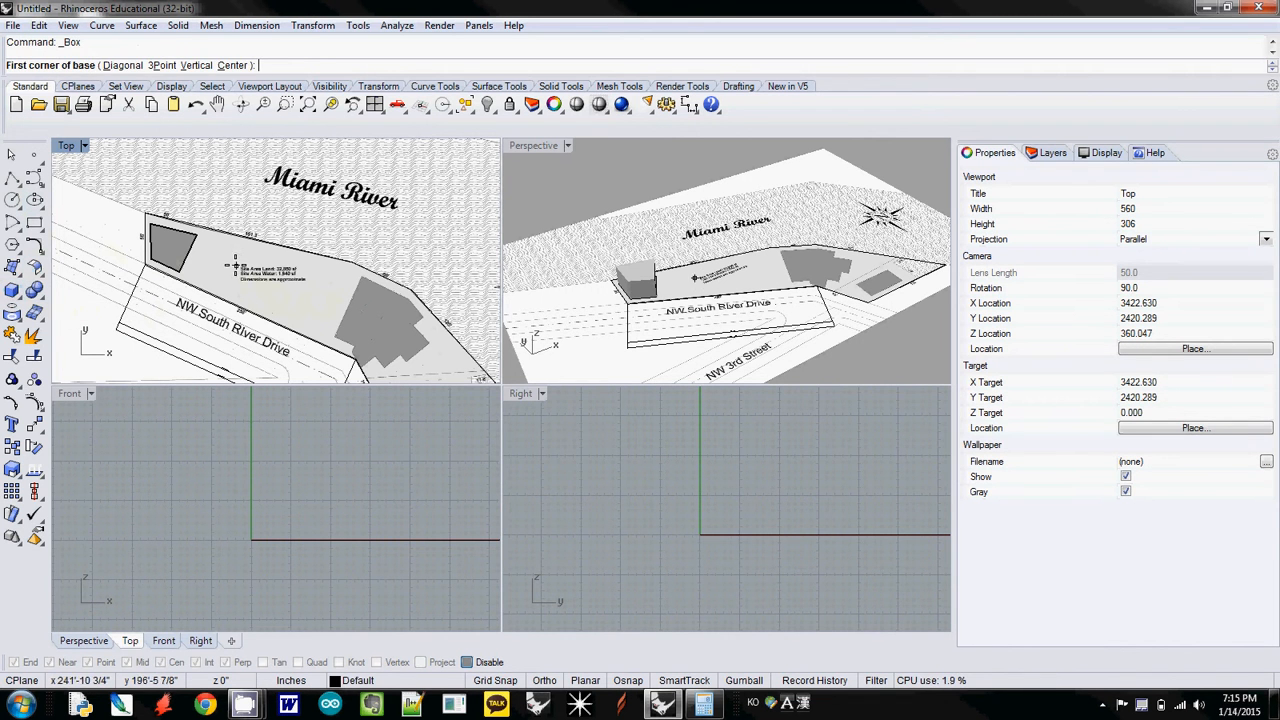
Step: Start the box's base at its first corner in the Top viewport
{"action": "left_click", "coordinate": [240, 266]}
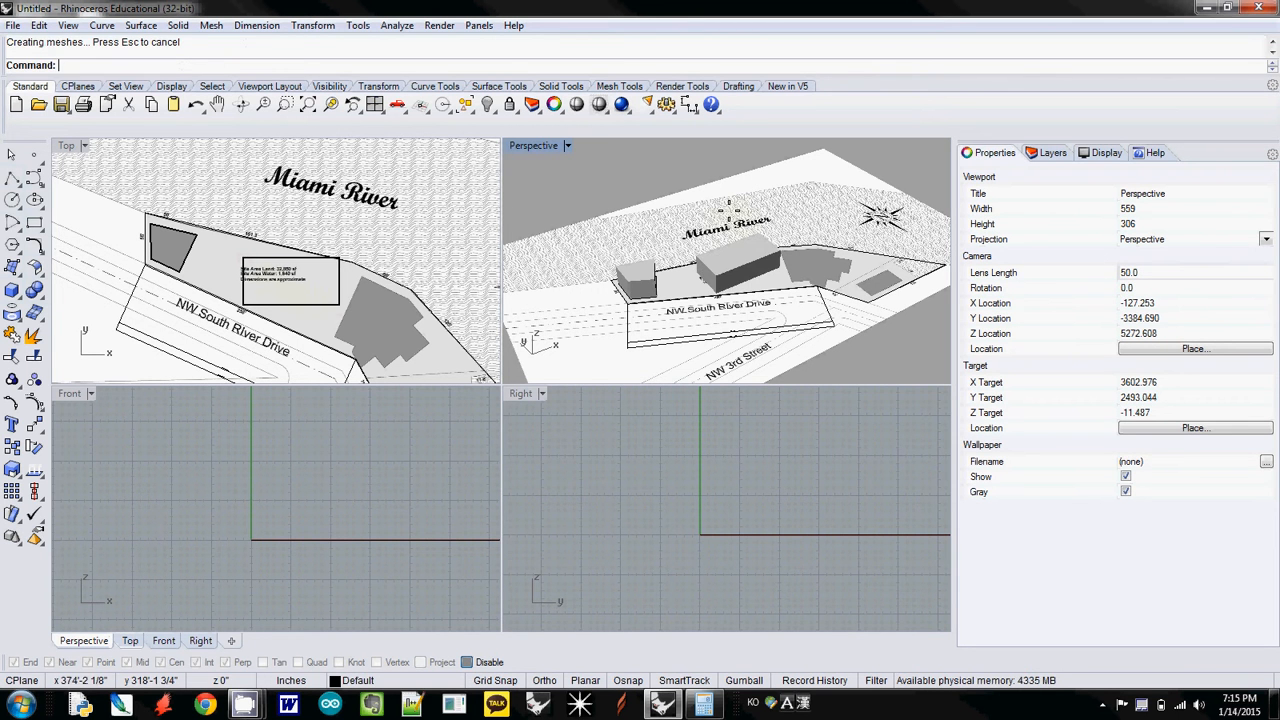
{"action": "mouse_move", "coordinate": [528, 228]}
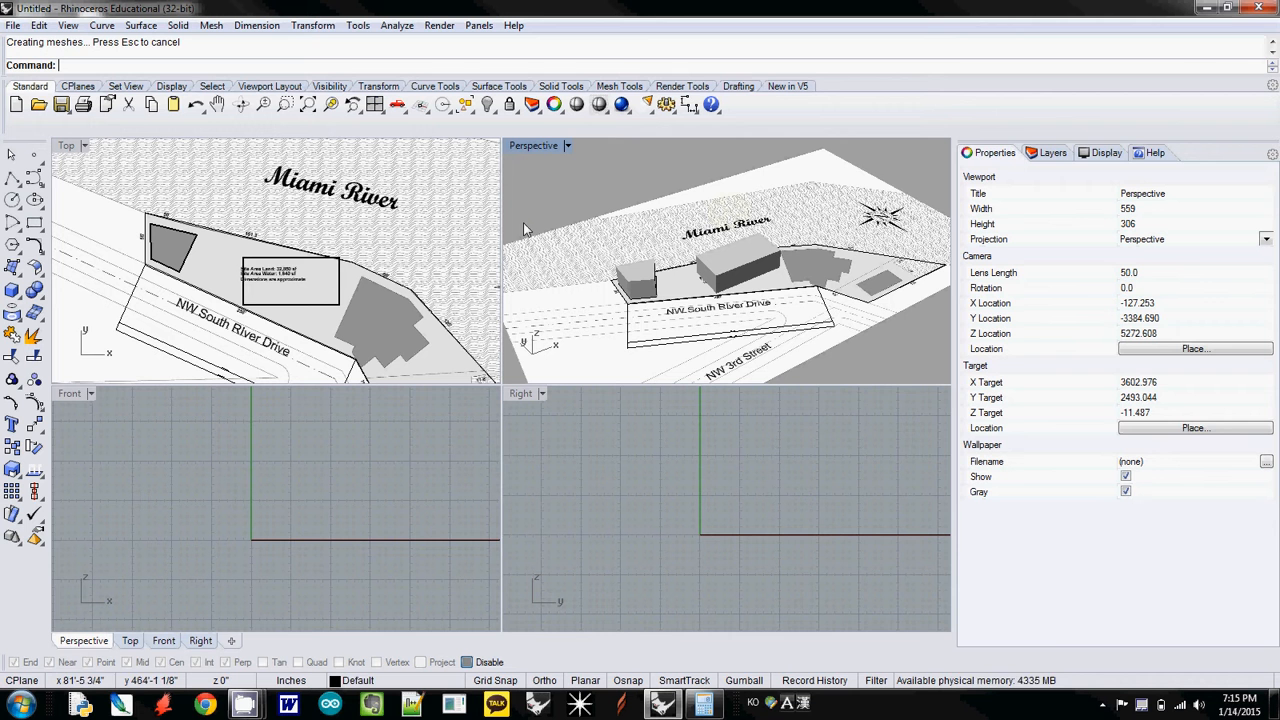
{"action": "mouse_move", "coordinate": [256, 302]}
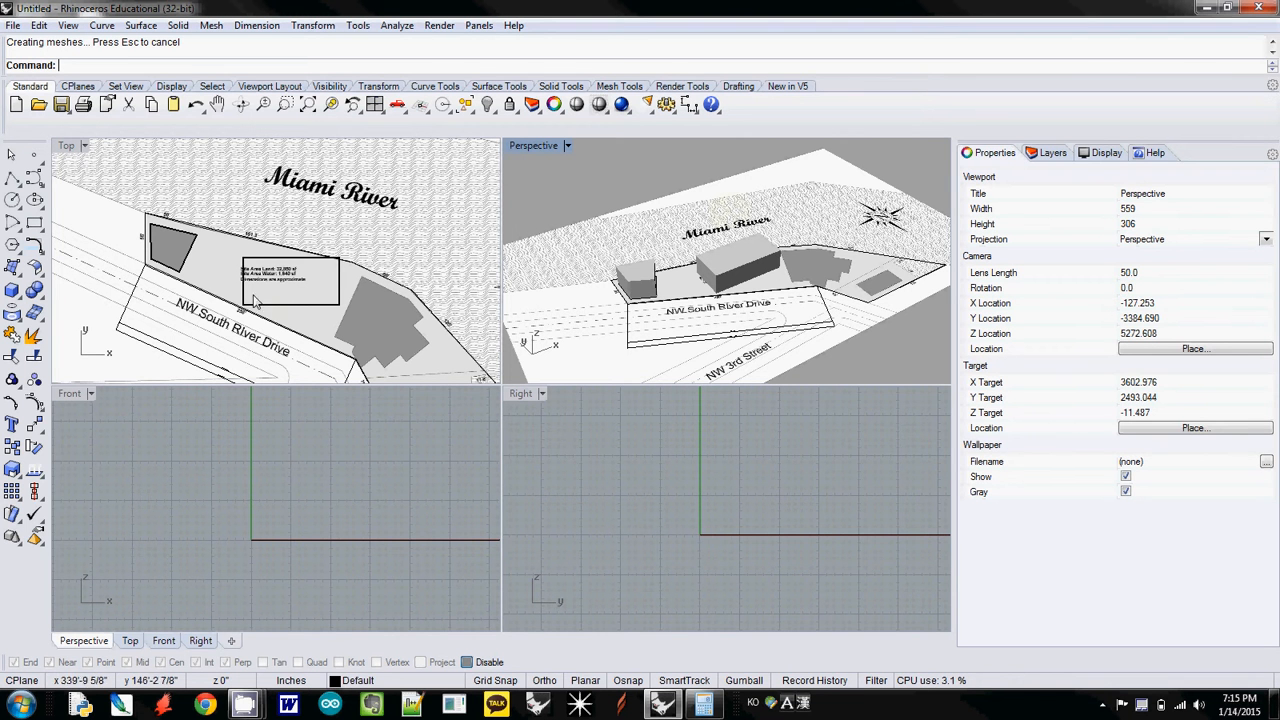
{"action": "mouse_move", "coordinate": [292, 348]}
{"action": "type", "text": "Rotate"}
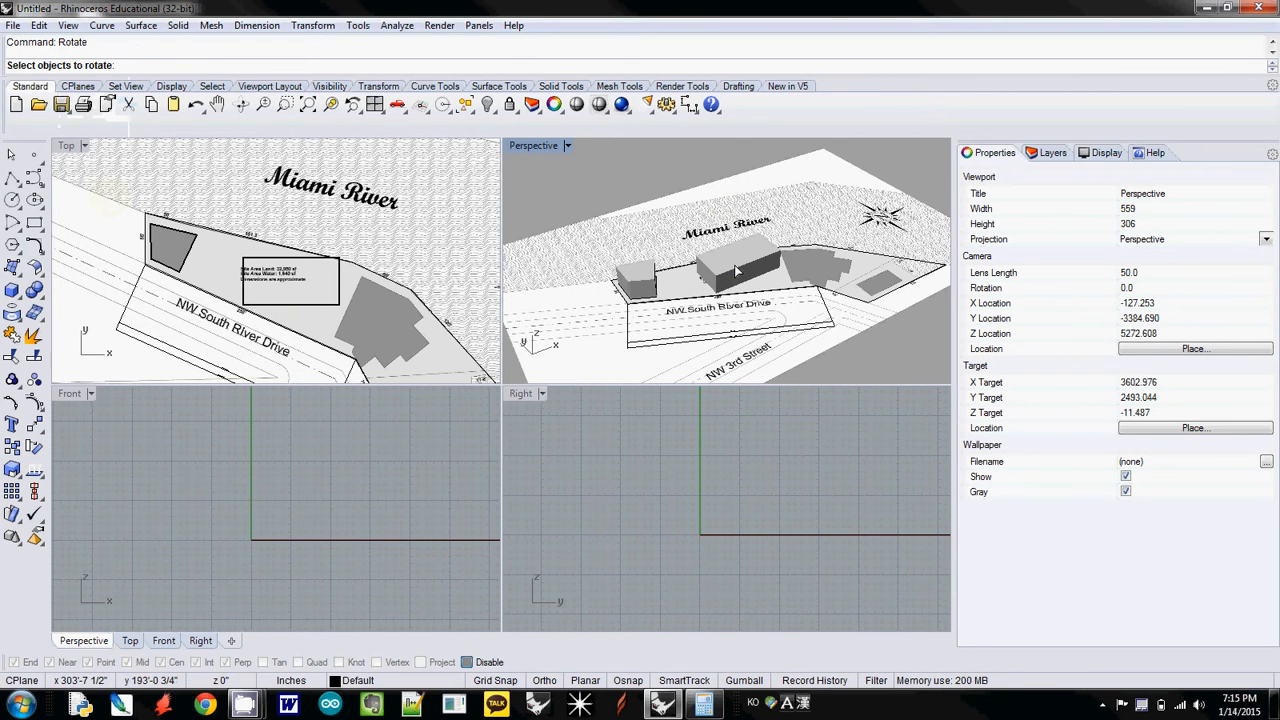
Step: Rotate the box volume about a picked center to follow the site's angled street edge
{"action": "left_click", "coordinate": [736, 270]}
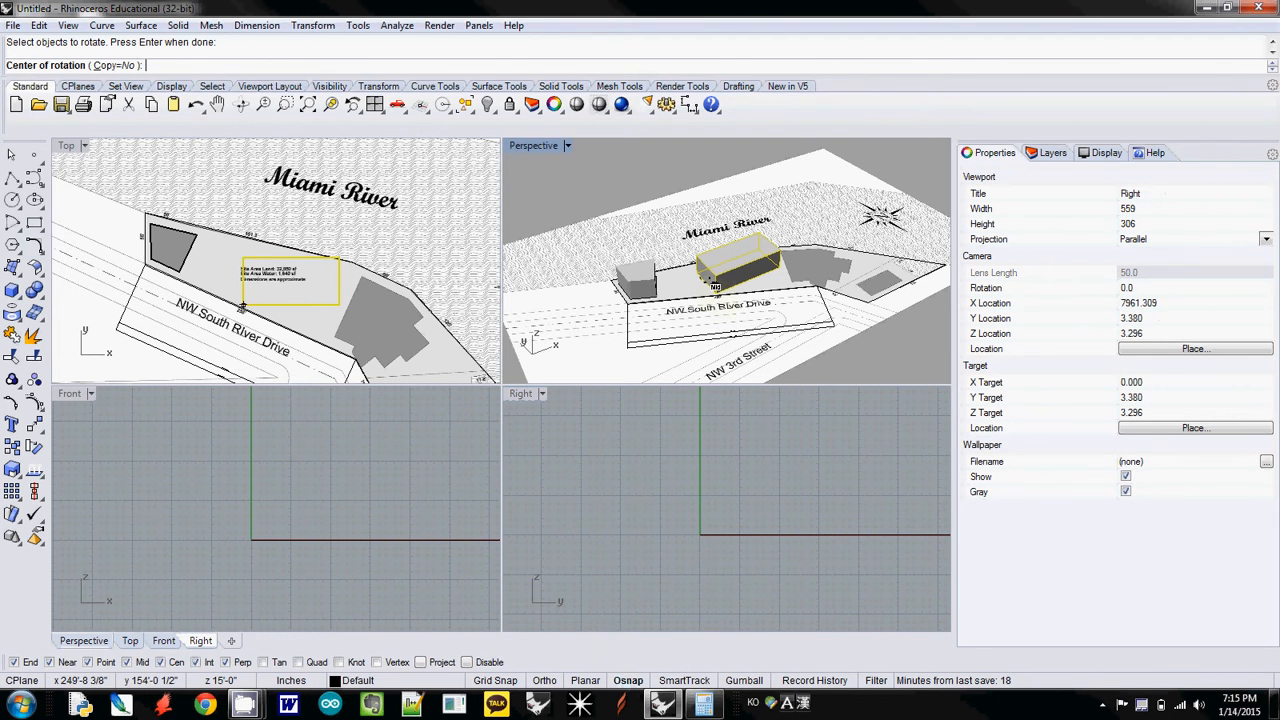
{"action": "left_click", "coordinate": [716, 280]}
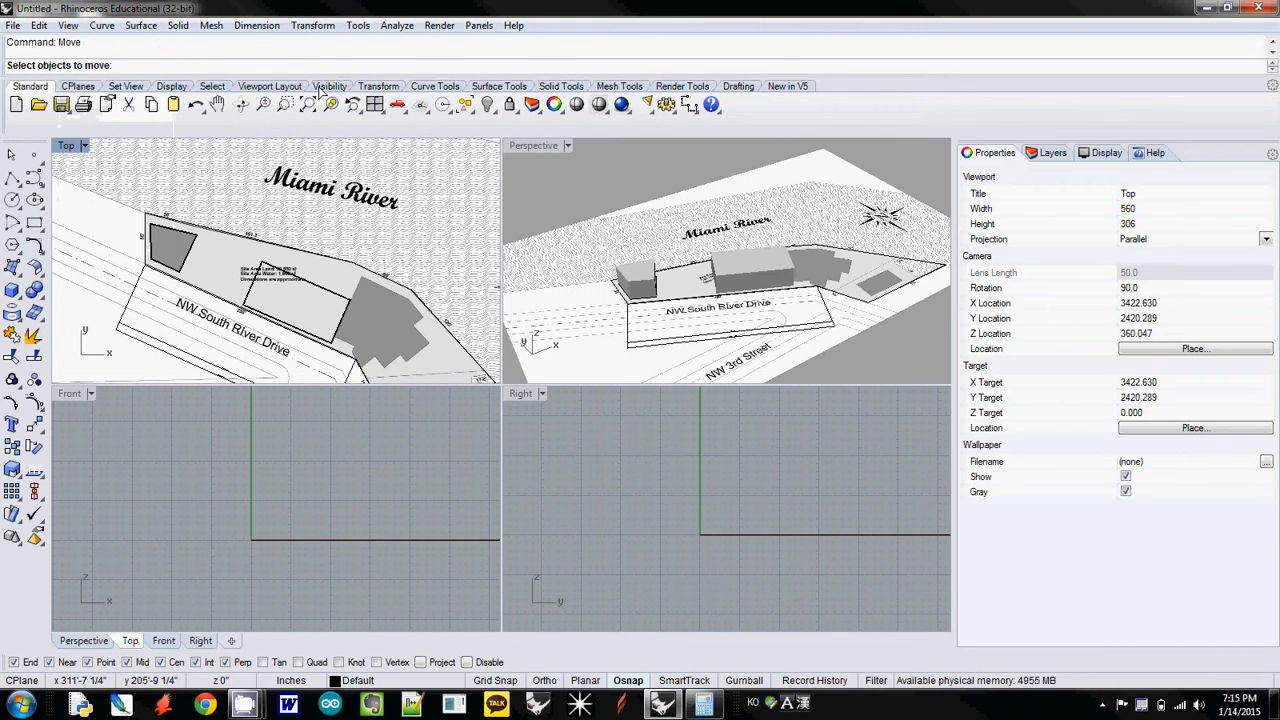
{"action": "mouse_move", "coordinate": [510, 232]}
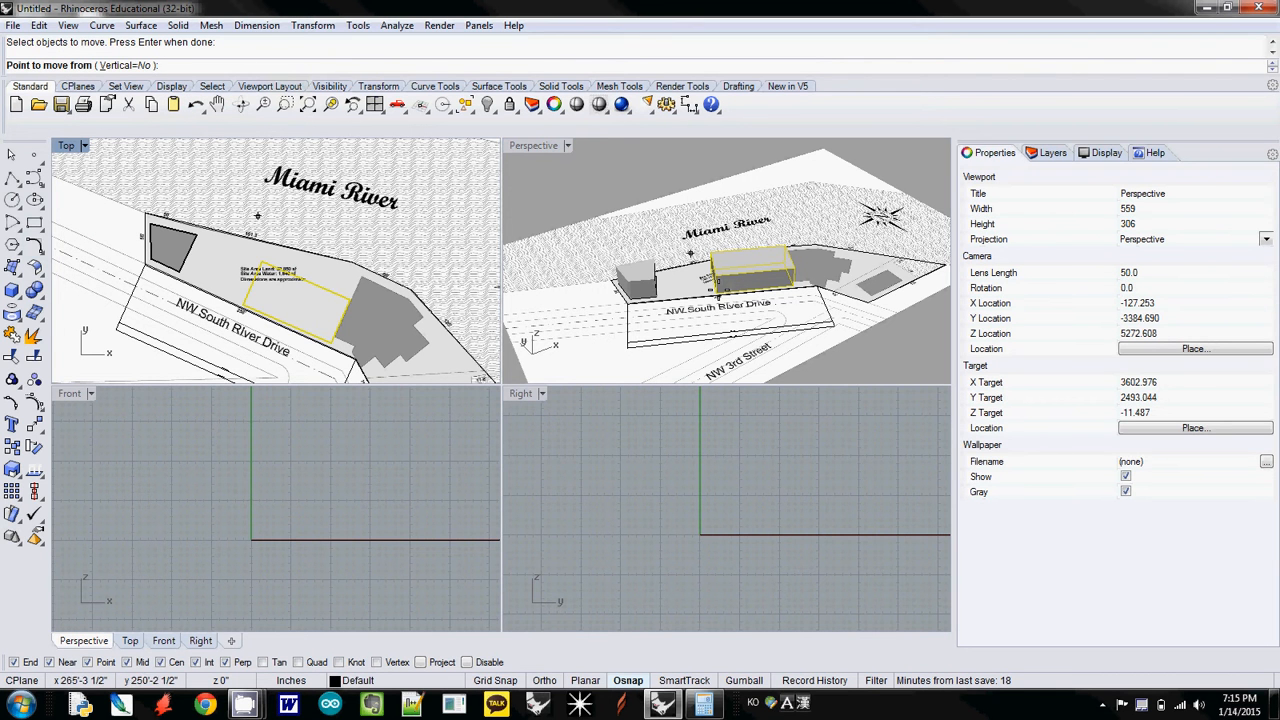
Step: Move the rotated box from its base point to a spot inside the site boundary
{"action": "left_click", "coordinate": [258, 216]}
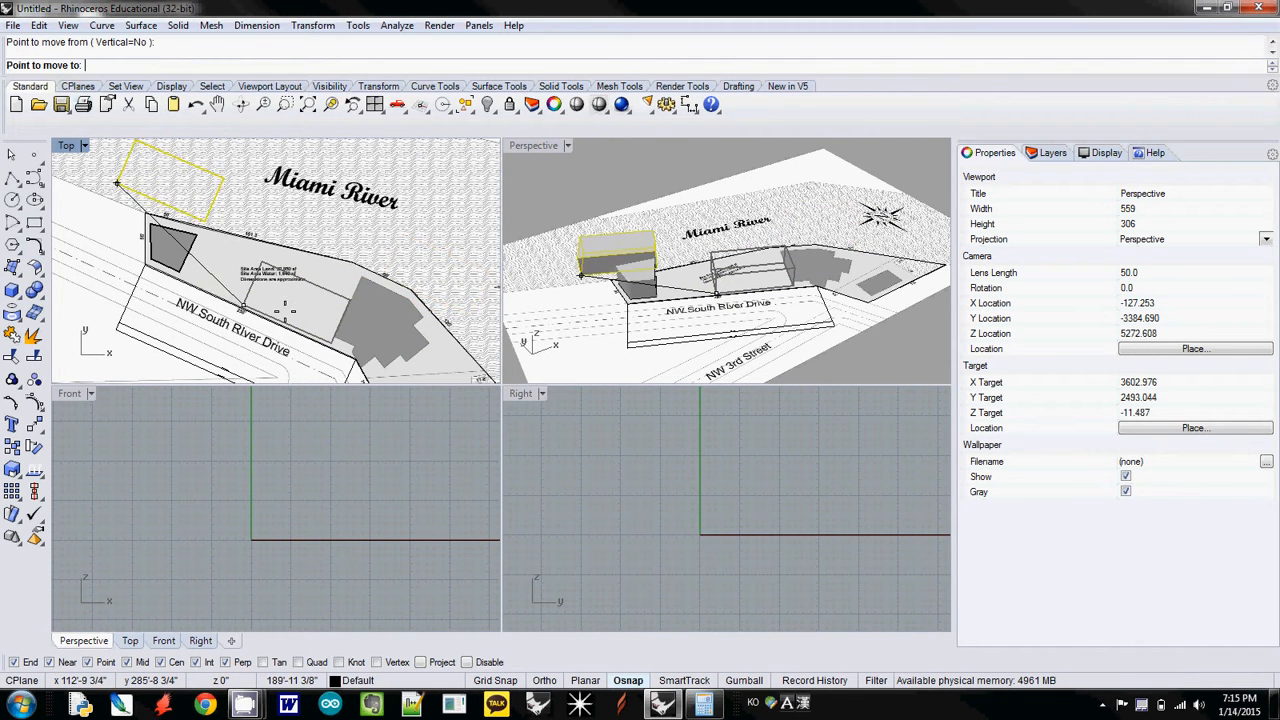
{"action": "left_click_drag", "start_coordinate": [168, 184], "coordinate": [384, 320]}
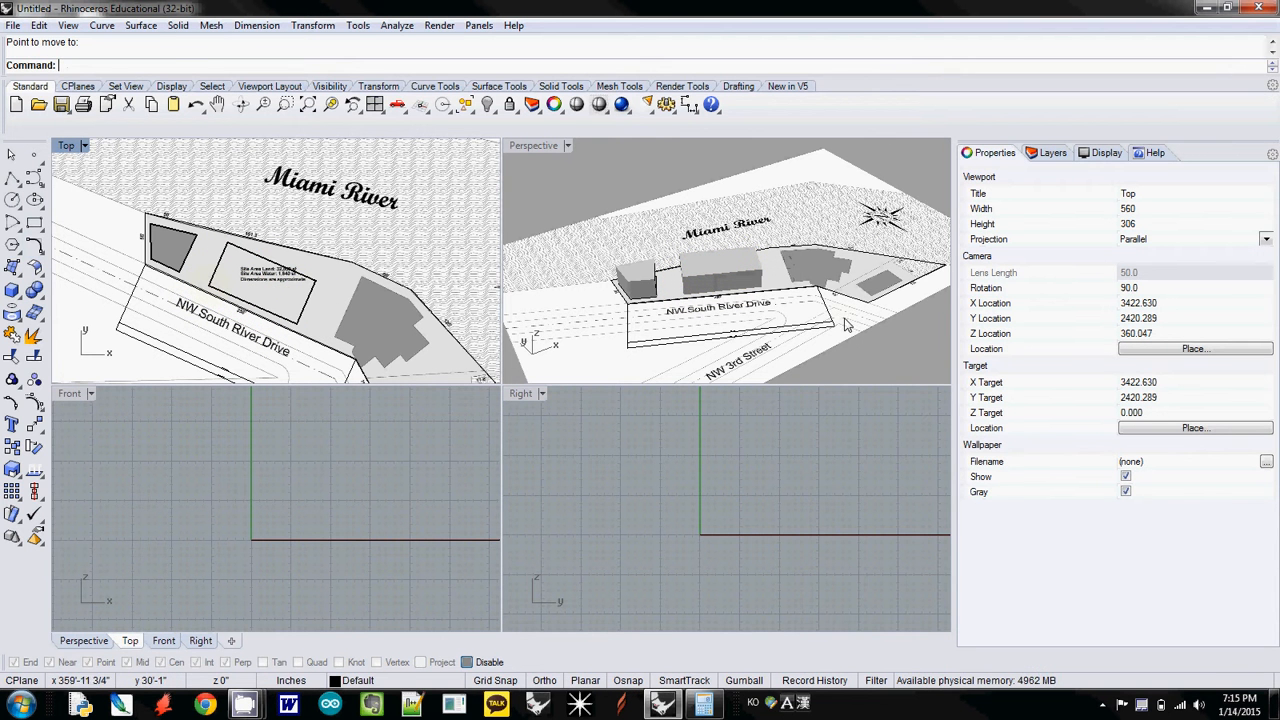
{"action": "mouse_move", "coordinate": [848, 322]}
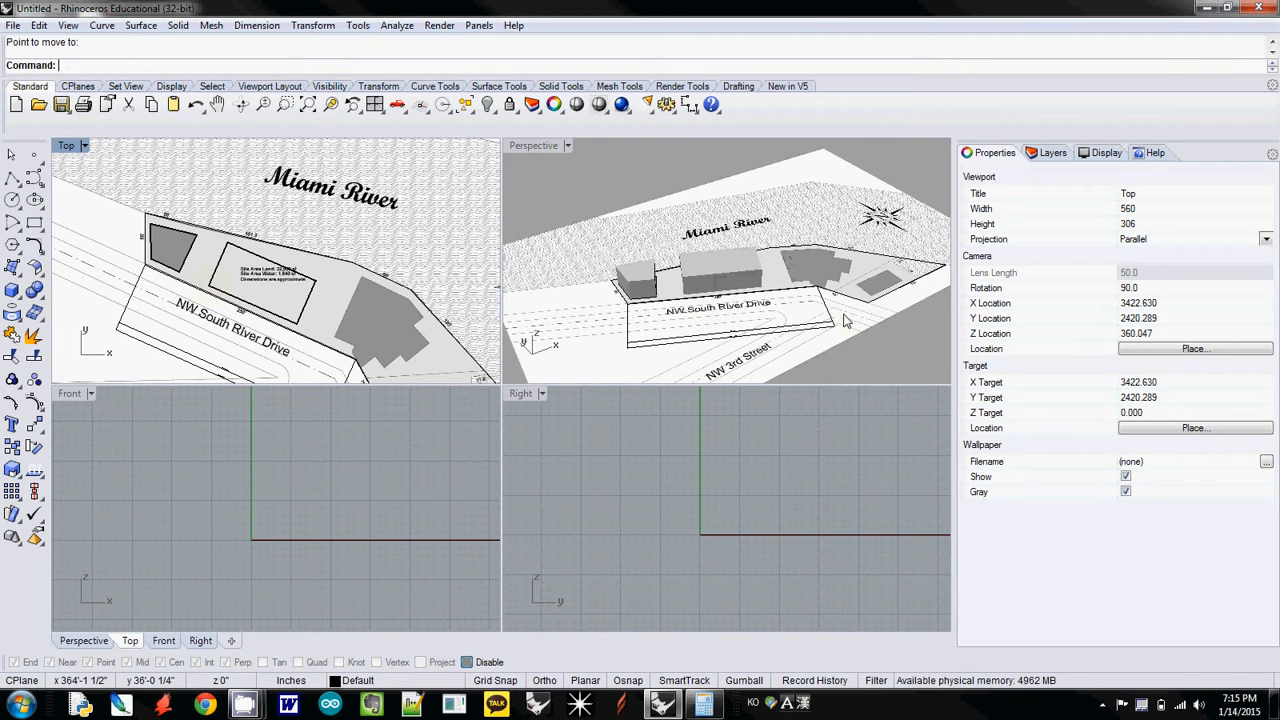
{"action": "mouse_move", "coordinate": [920, 276]}
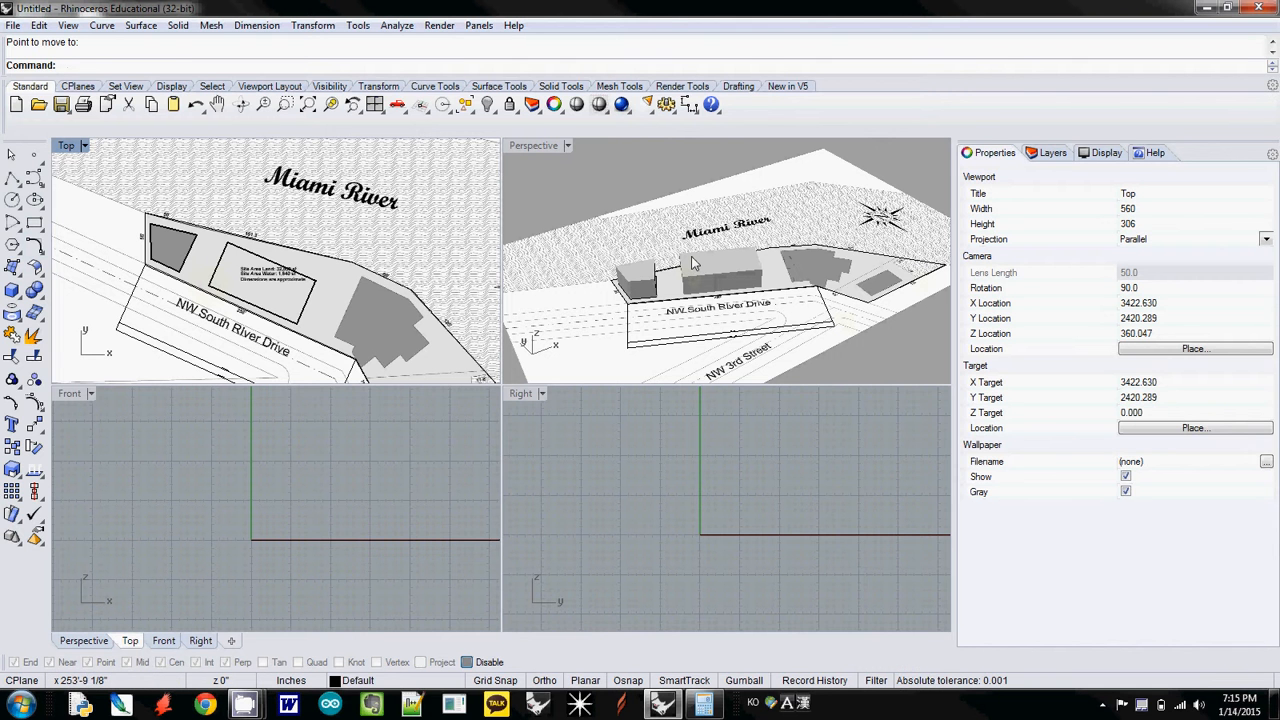
{"action": "mouse_move", "coordinate": [744, 278]}
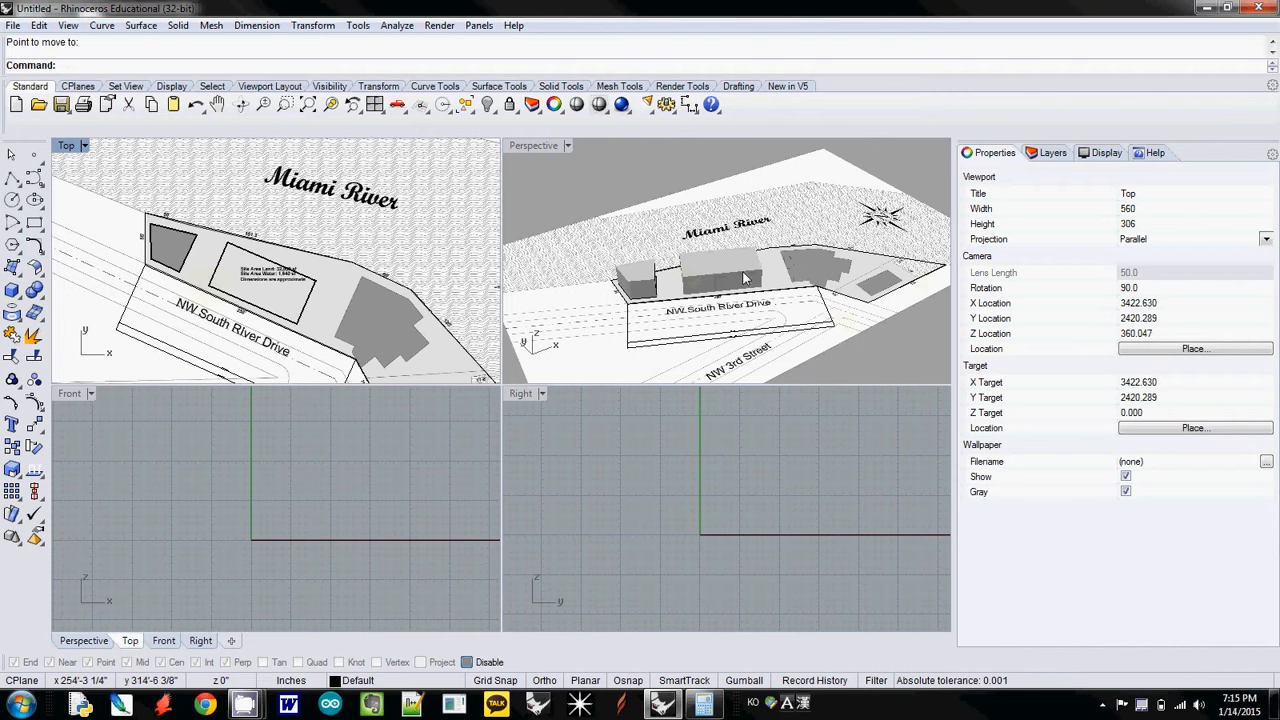